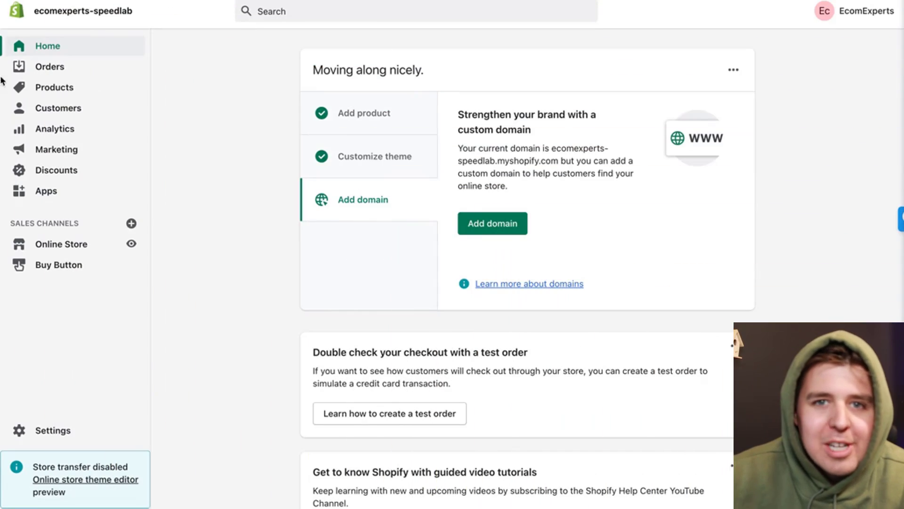
# Open the Online Store themes page and scroll to the current Copy of Debut theme.
pyautogui.click(61, 244)
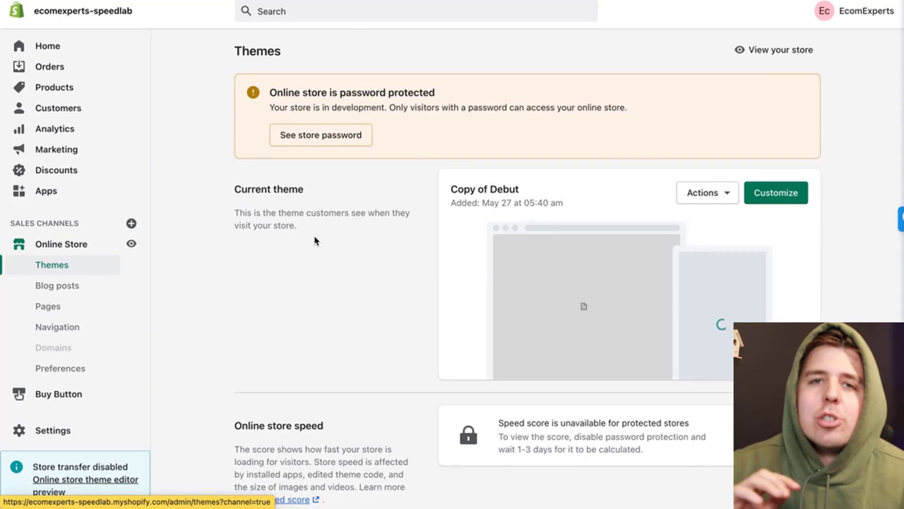
pyautogui.scroll(-3)
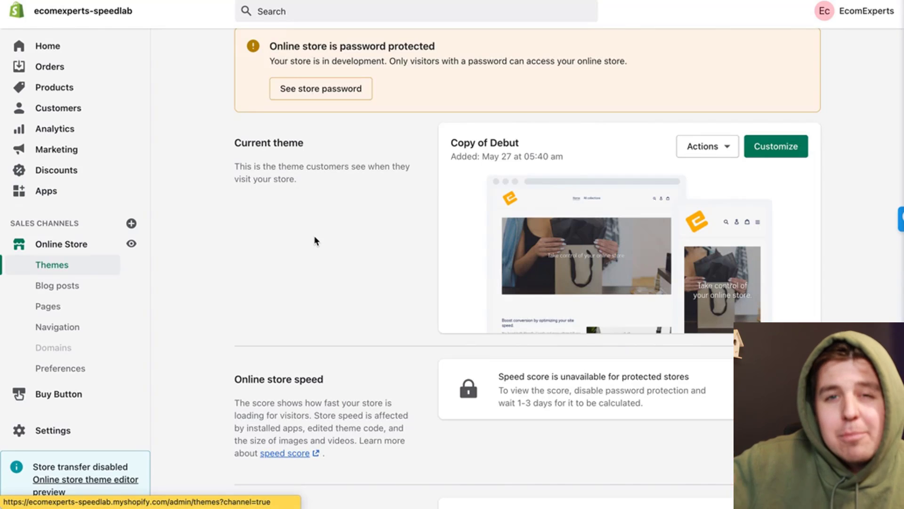
pyautogui.moveTo(691, 164)
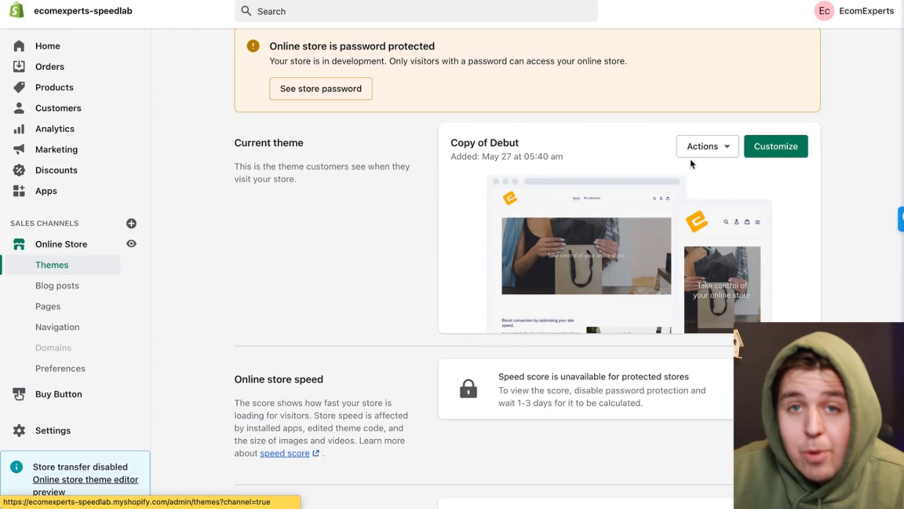
# Duplicate the current Copy of Debut theme from its Actions menu.
pyautogui.click(703, 146)
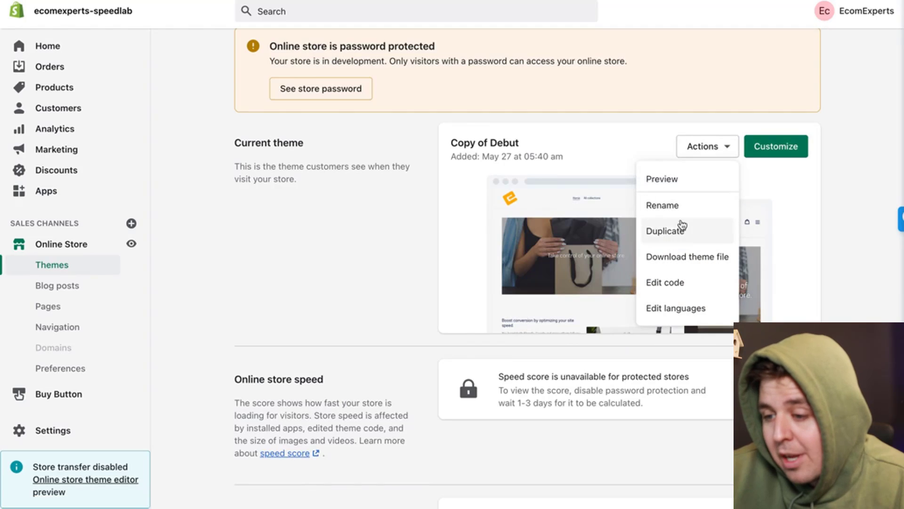
pyautogui.moveTo(557, 291)
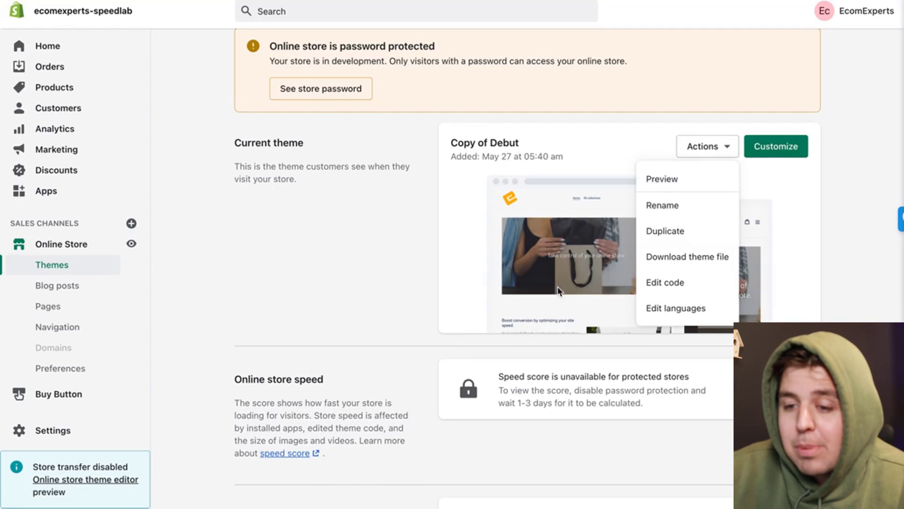
pyautogui.click(665, 231)
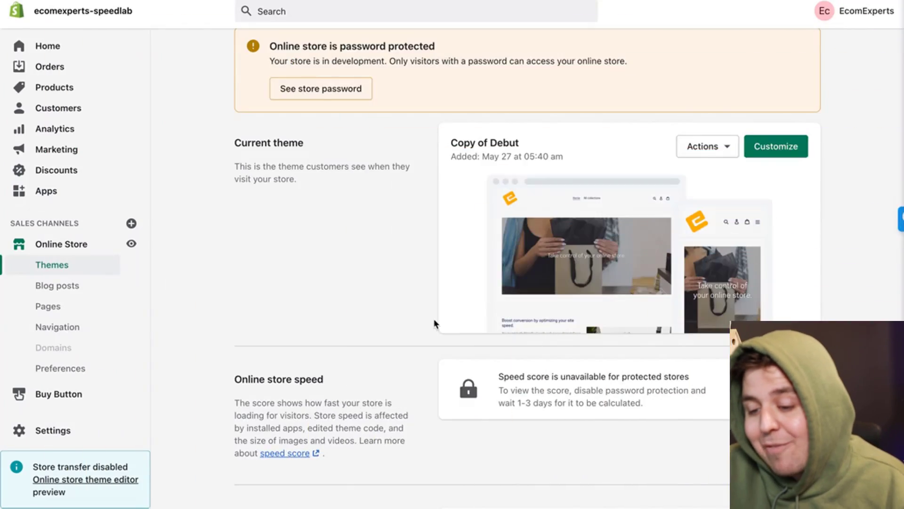
# Open the code editor for Copy of Copy of Debut in the theme library.
pyautogui.scroll(-3)
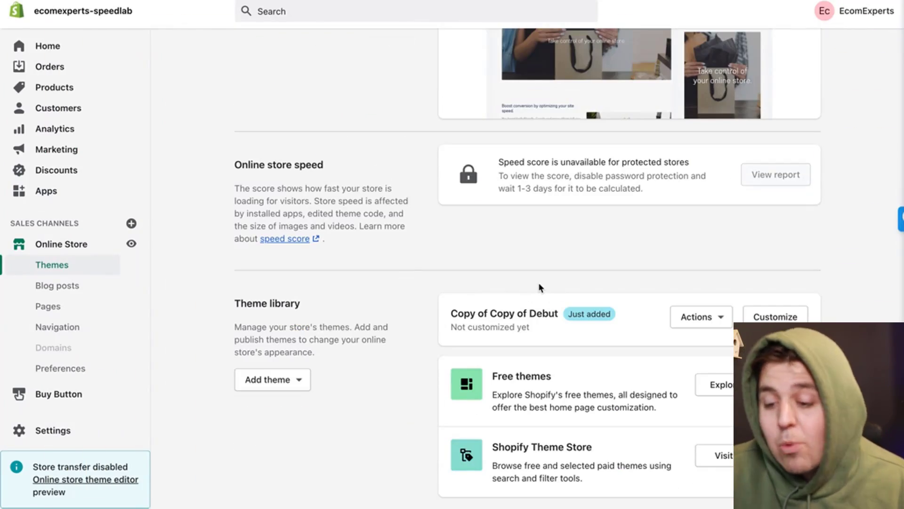
pyautogui.moveTo(568, 282)
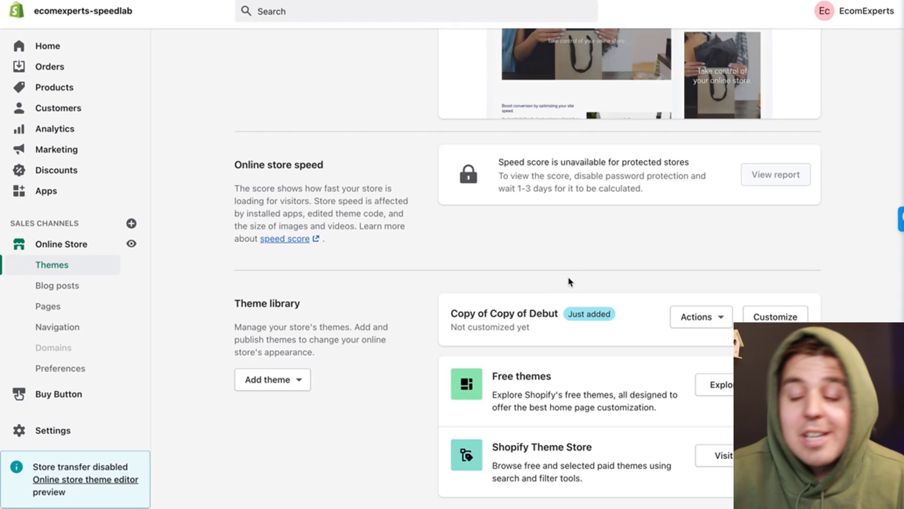
pyautogui.click(698, 316)
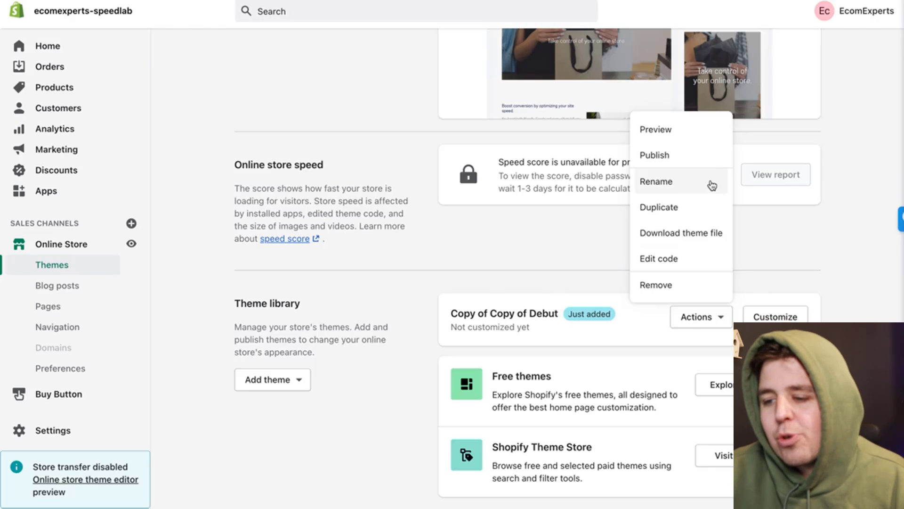
pyautogui.moveTo(665, 258)
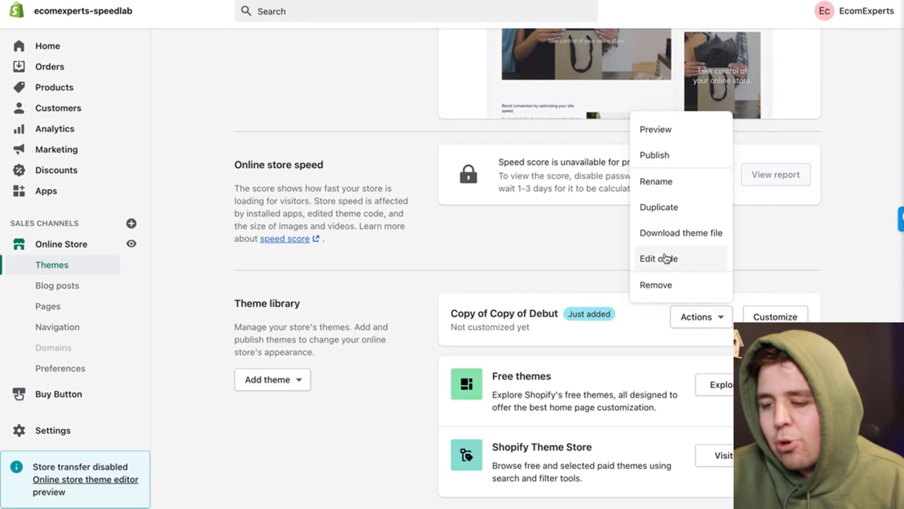
pyautogui.click(658, 257)
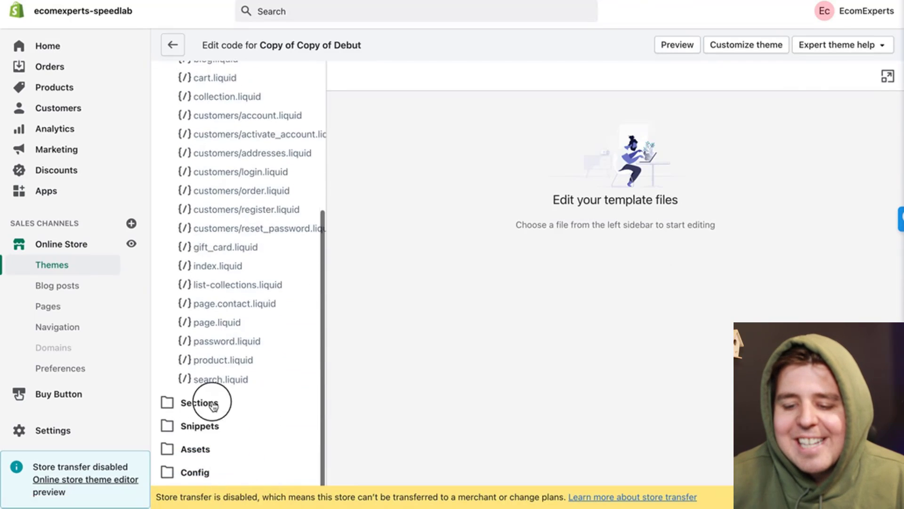
# In the Sections folder, start a new section named 'video-background'.
pyautogui.click(200, 402)
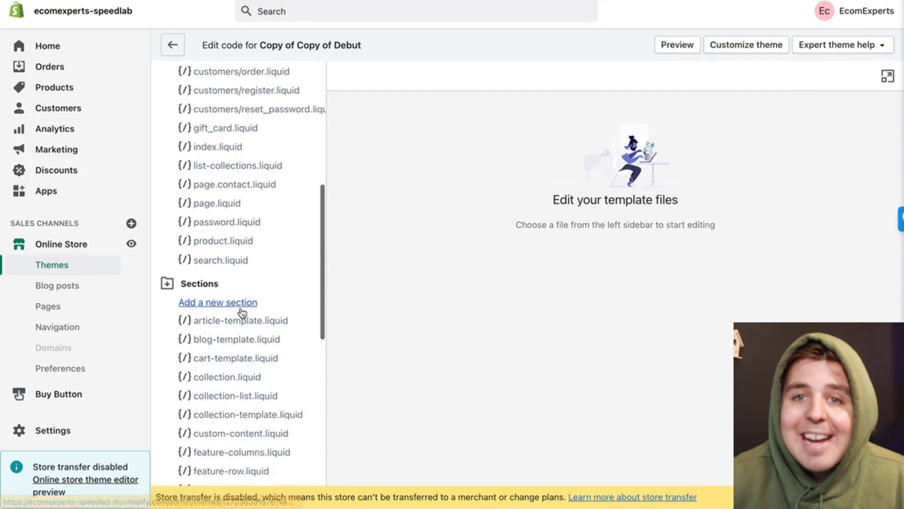
pyautogui.click(218, 301)
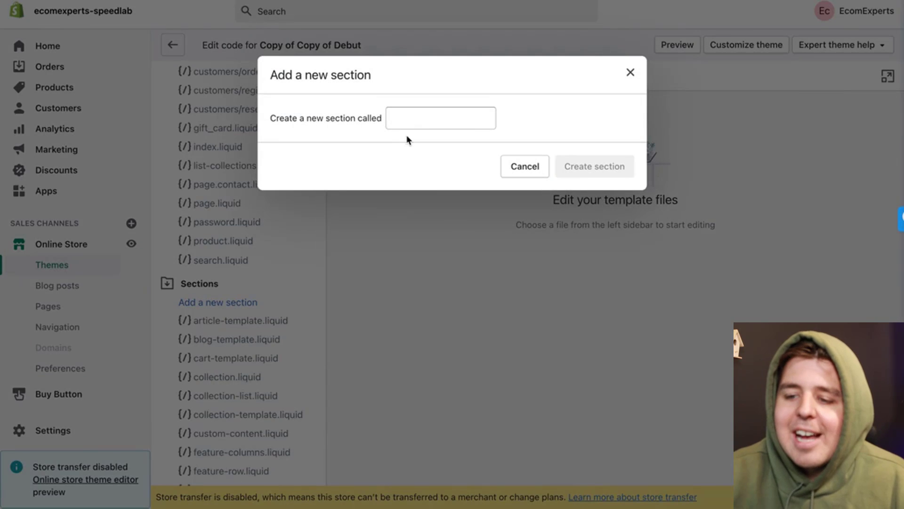
pyautogui.write('video-background')
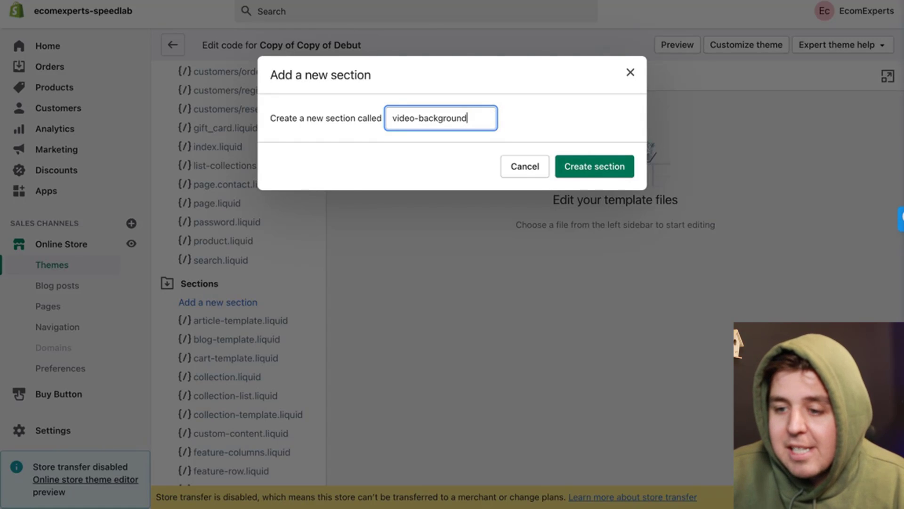
pyautogui.click(391, 118)
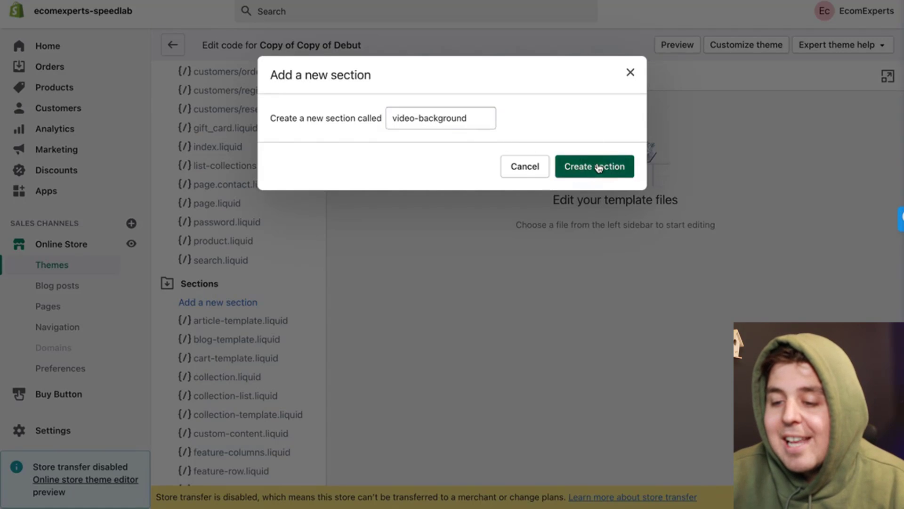
# Create the video-background section, replace its starter content with video background code, and save.
pyautogui.click(594, 166)
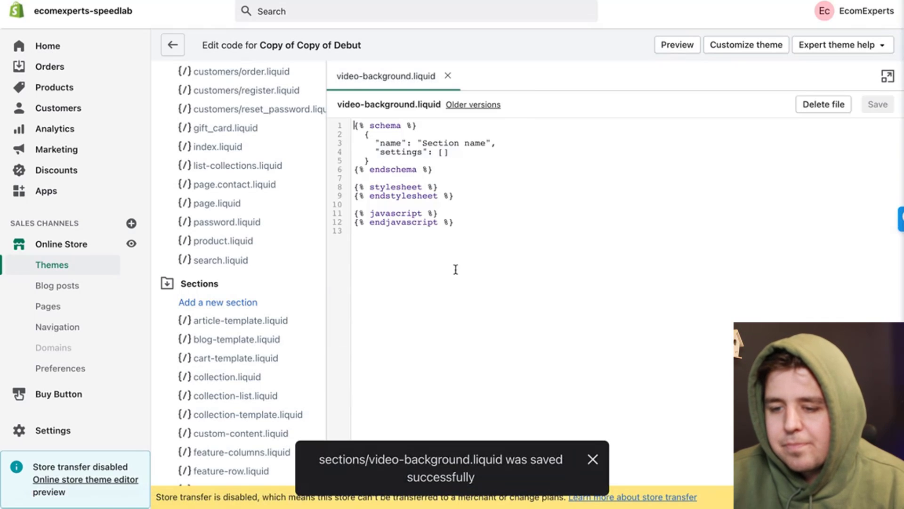
pyautogui.moveTo(534, 264)
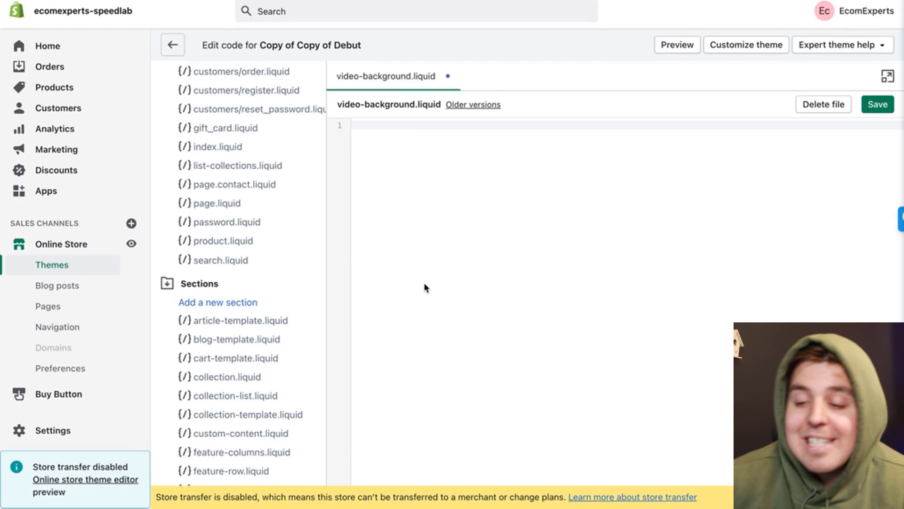
pyautogui.moveTo(465, 237)
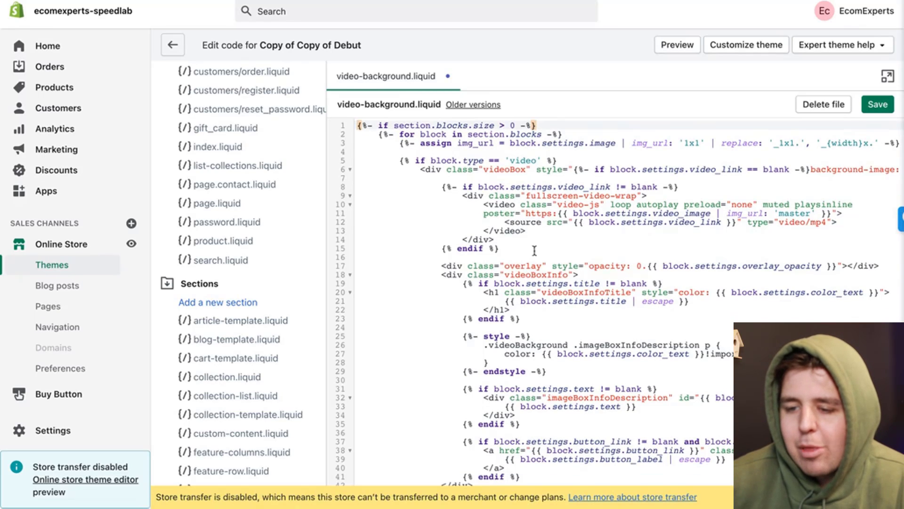
pyautogui.scroll(-3)
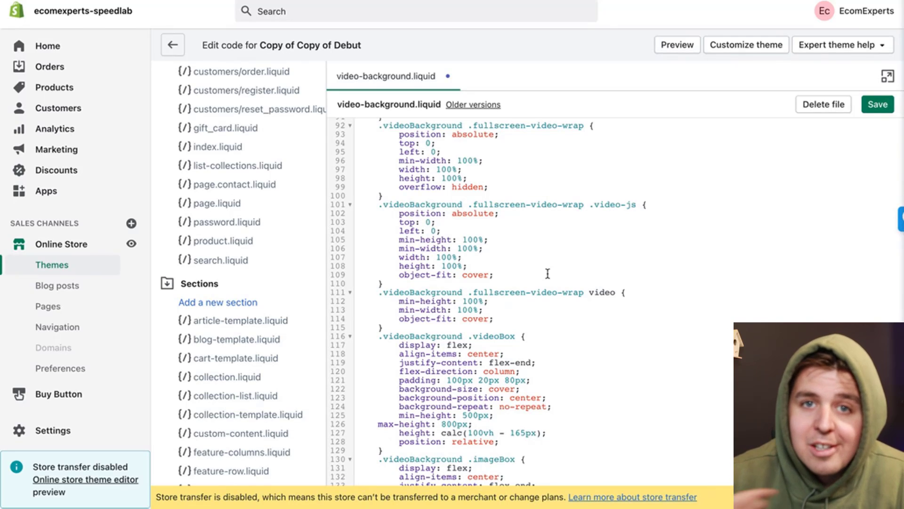
pyautogui.scroll(3)
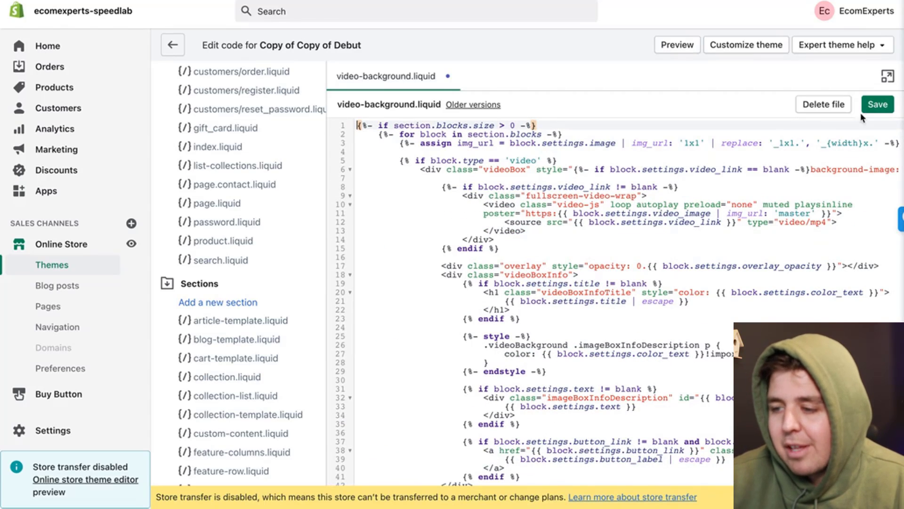
pyautogui.click(876, 105)
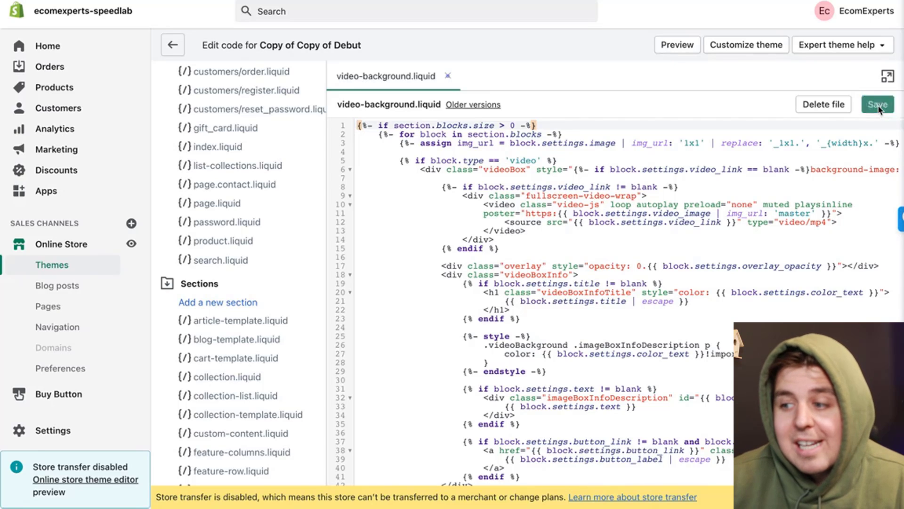
pyautogui.click(877, 105)
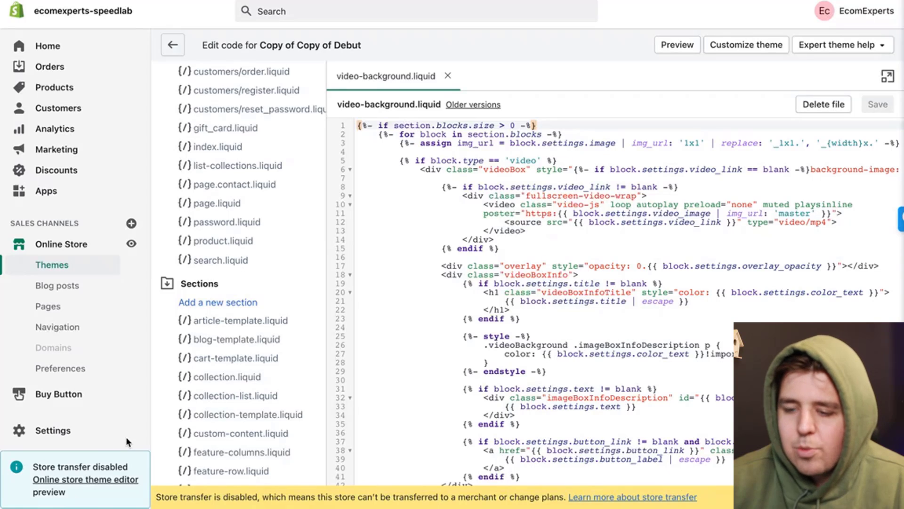
# Dismiss the file picker on the Files settings page and copy the Promo_video file link.
pyautogui.click(53, 429)
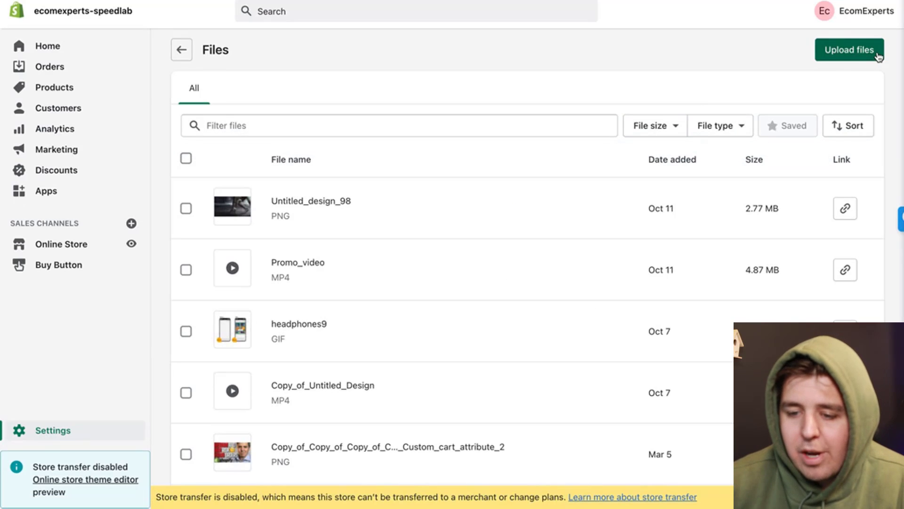
pyautogui.moveTo(693, 271)
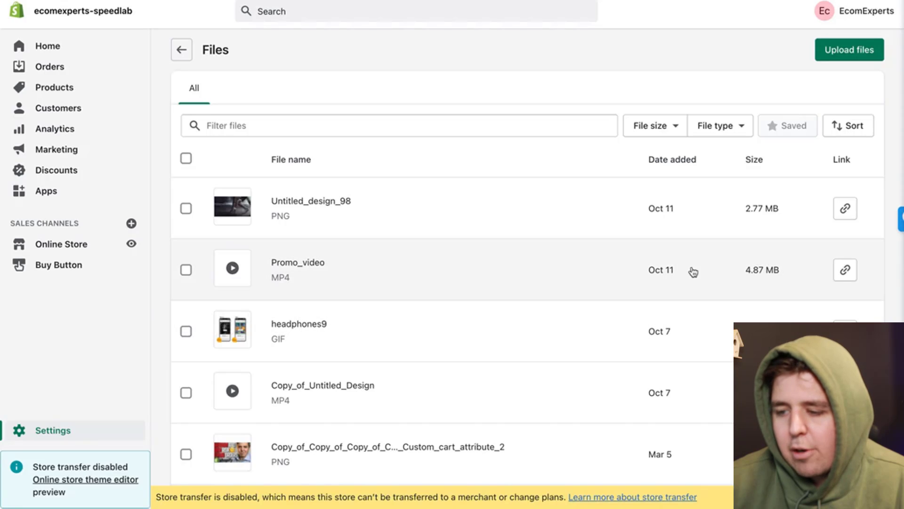
pyautogui.moveTo(815, 274)
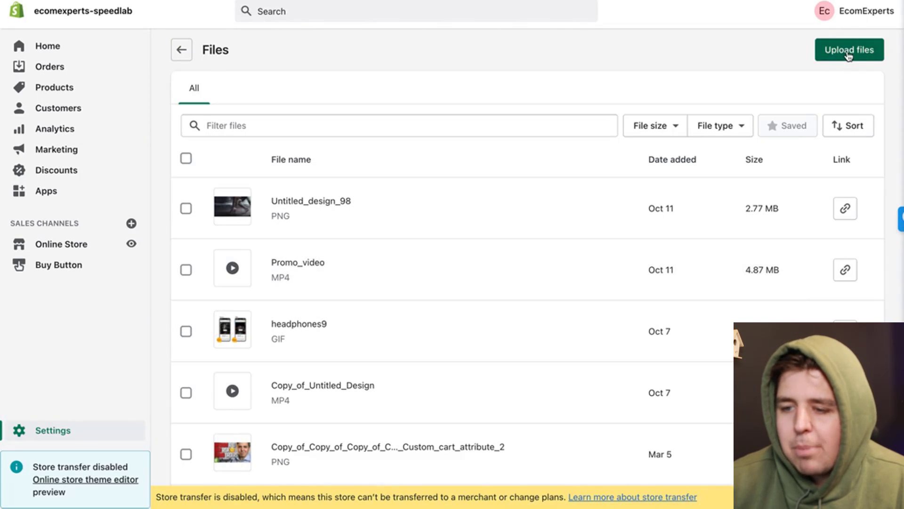
pyautogui.click(848, 49)
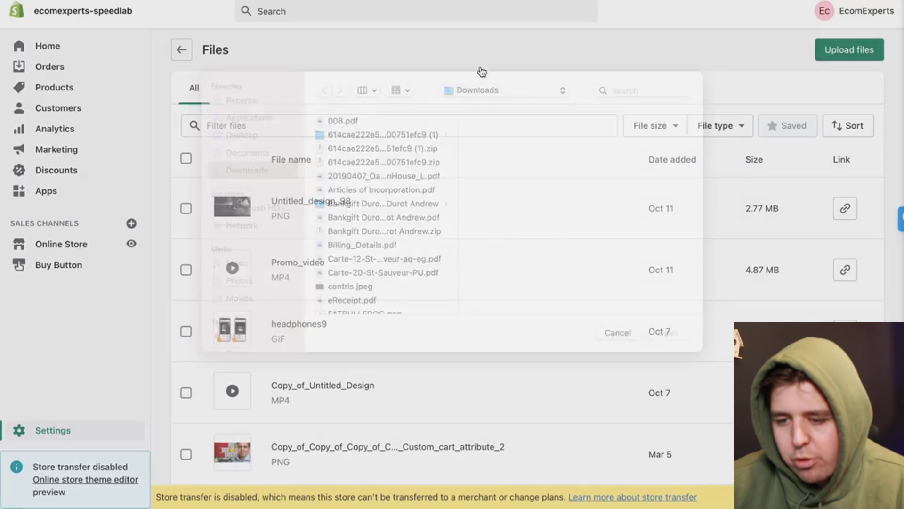
pyautogui.click(617, 332)
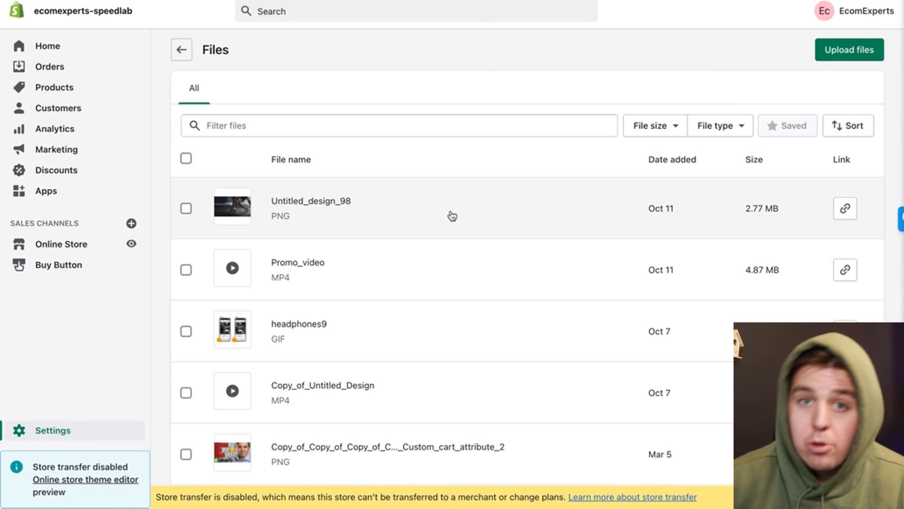
pyautogui.moveTo(427, 342)
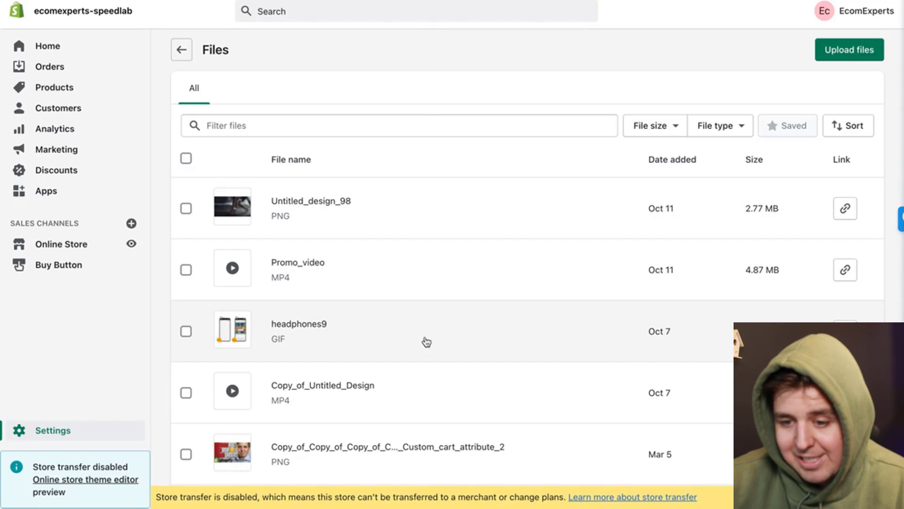
pyautogui.moveTo(897, 277)
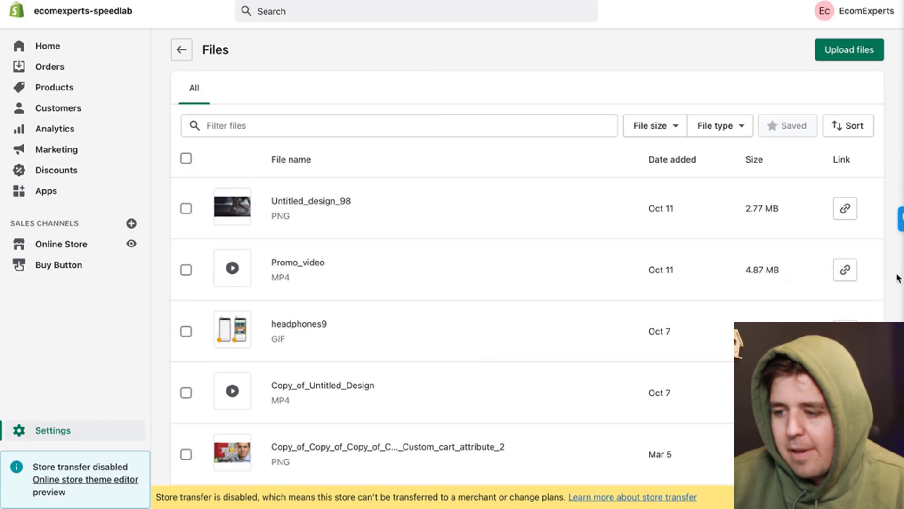
pyautogui.click(845, 270)
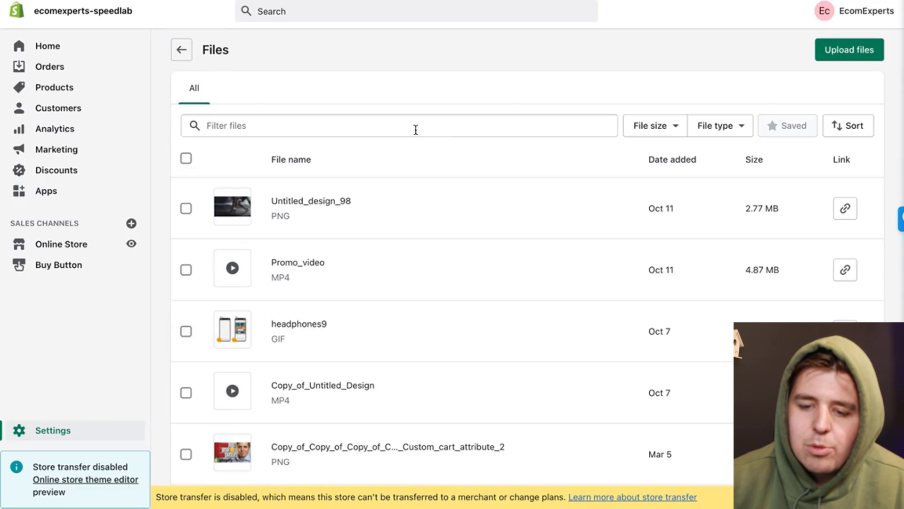
# Open the theme editor and add a Video Background section to the home page.
pyautogui.click(61, 243)
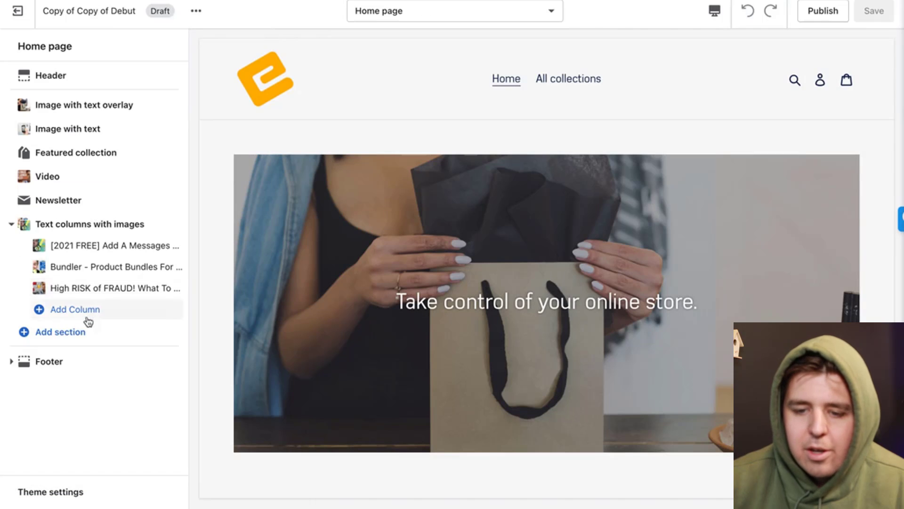
pyautogui.click(60, 332)
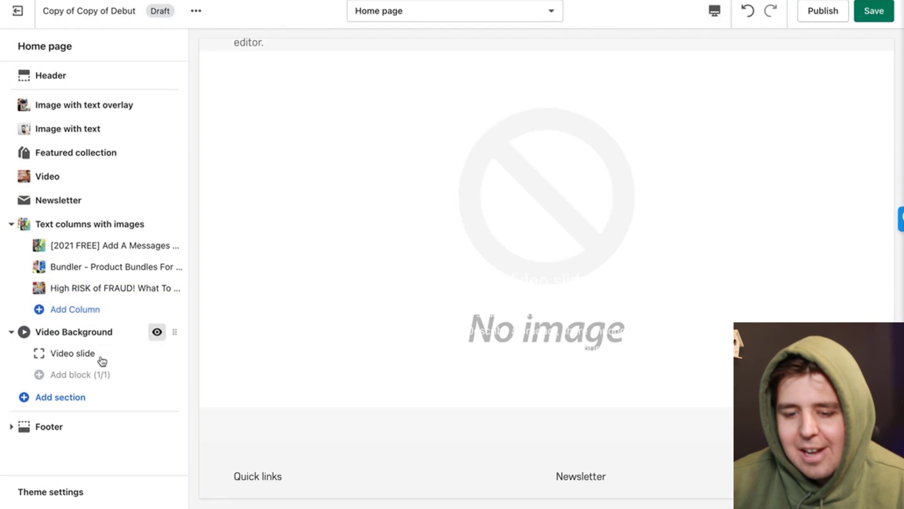
# Set the Video slide's video link to the cdn.shopify.com Promo_video URL.
pyautogui.click(73, 353)
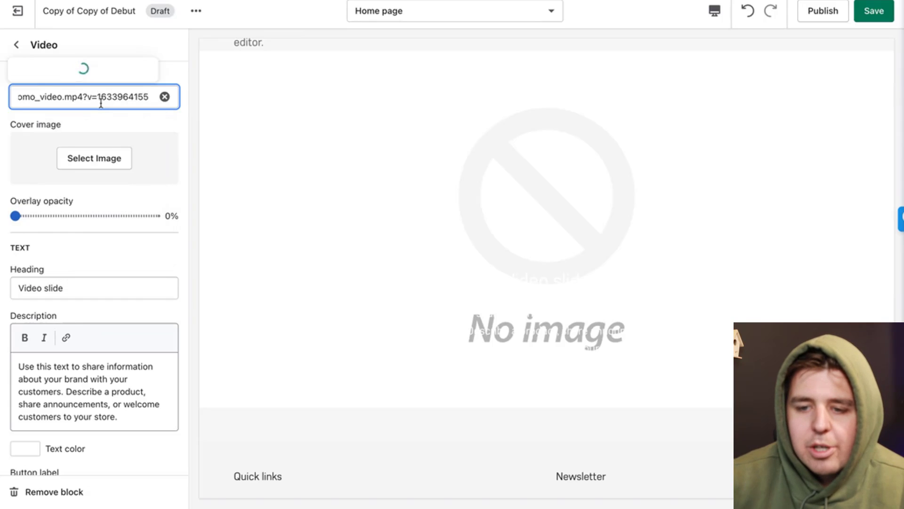
pyautogui.click(164, 96)
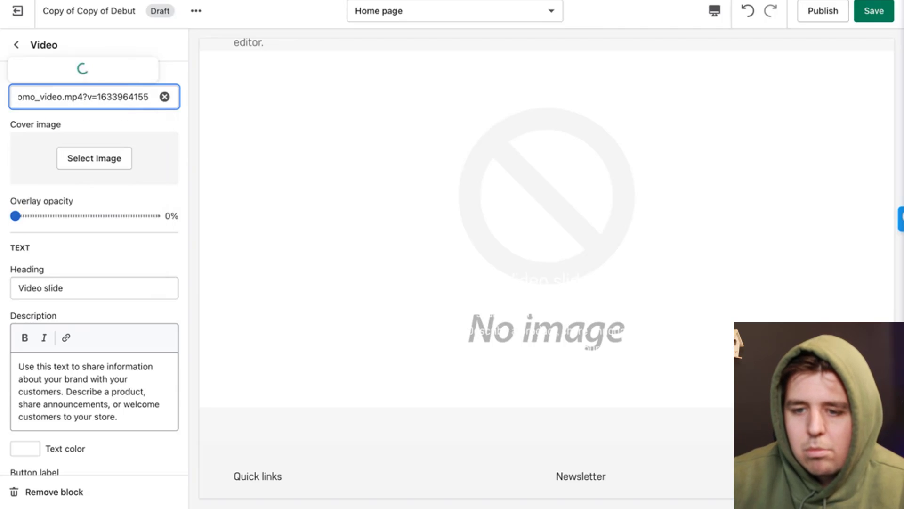
pyautogui.write('https://cdn.shopify.com/s/files/1/')
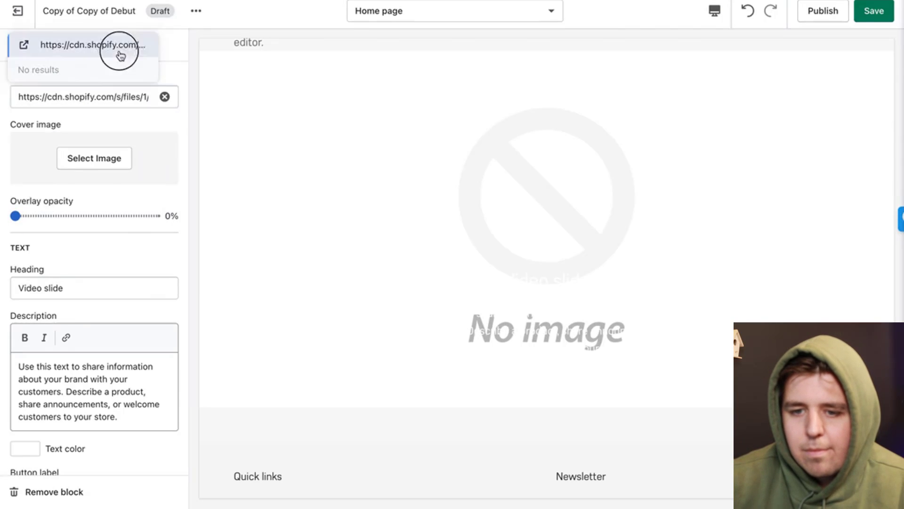
pyautogui.click(119, 45)
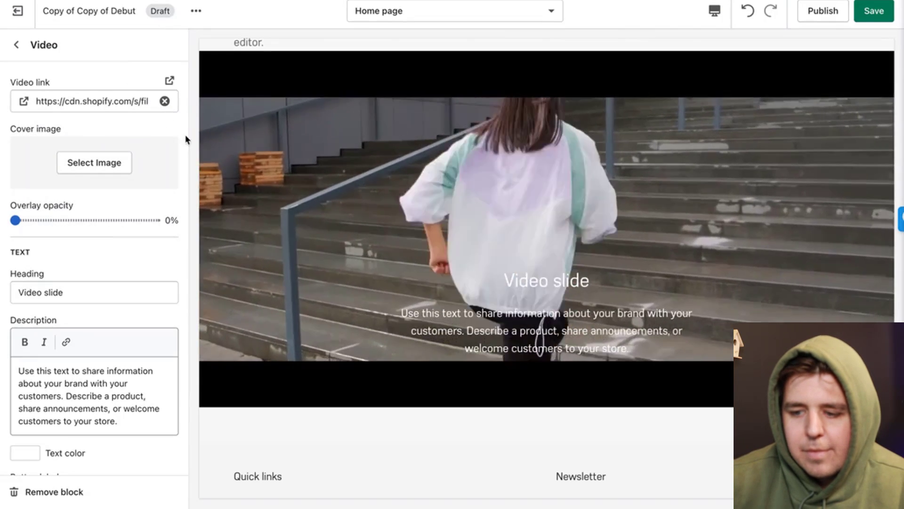
pyautogui.click(94, 162)
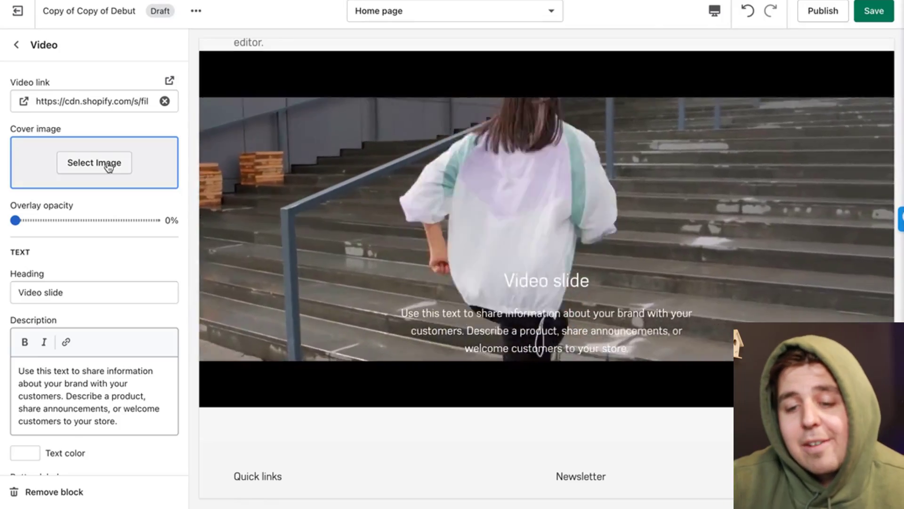
# Pick the sprinter photo from the image library as the video's cover image.
pyautogui.click(94, 162)
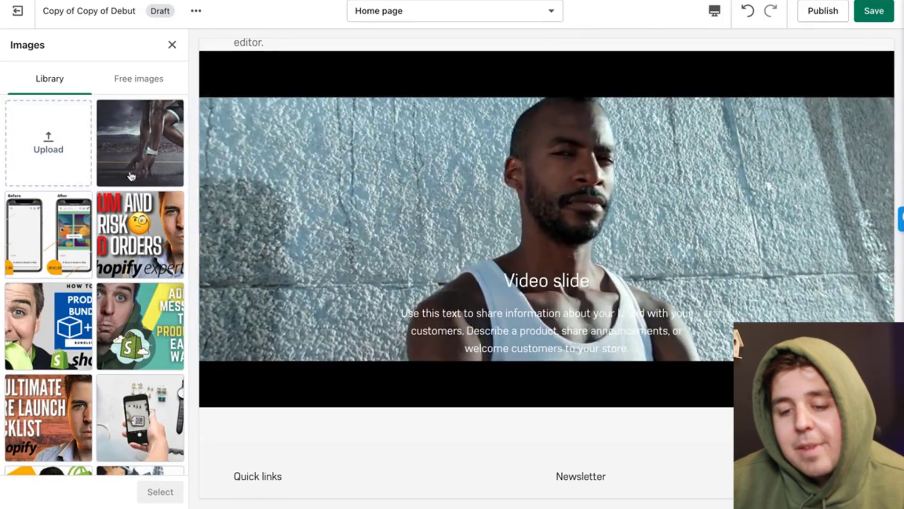
pyautogui.click(140, 142)
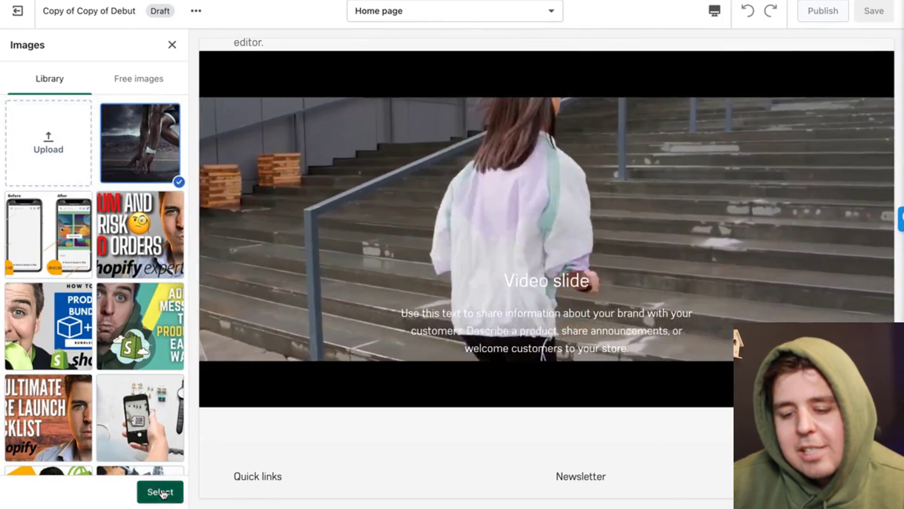
pyautogui.click(159, 491)
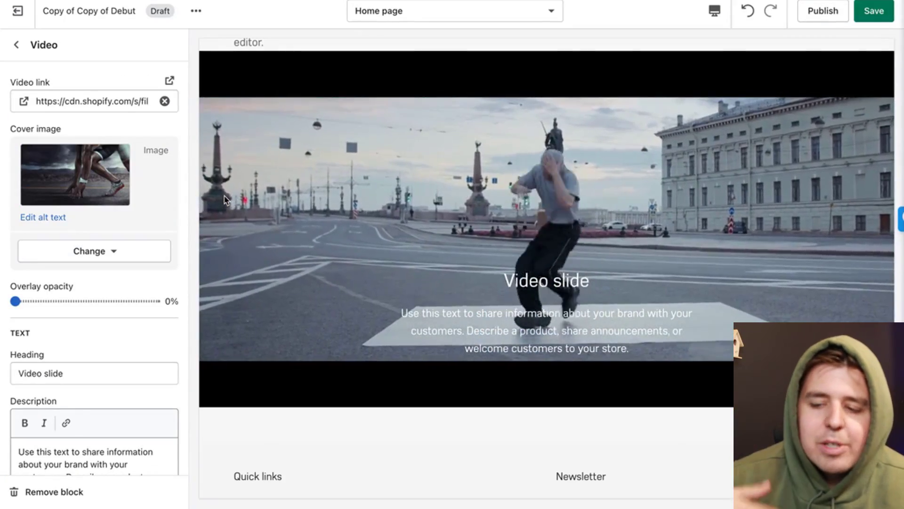
# Change the slide heading to 'oblblb' and save the theme changes.
pyautogui.click(75, 175)
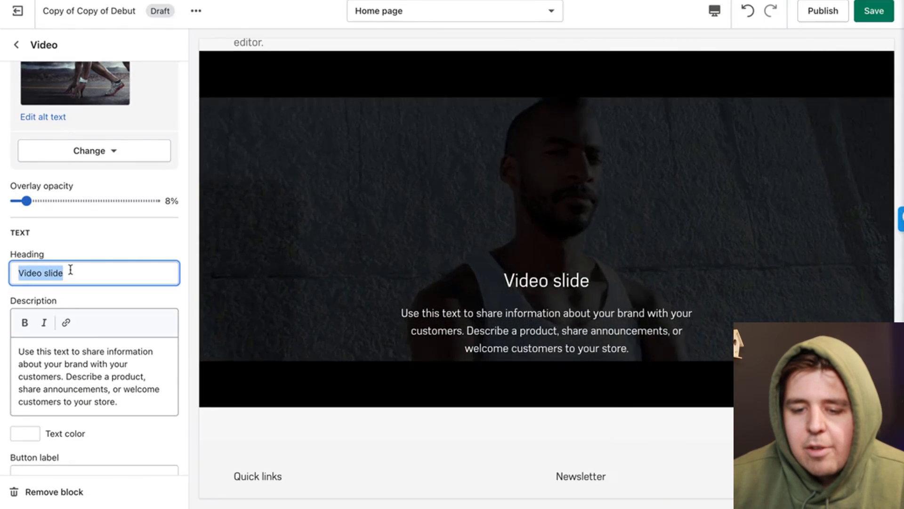
pyautogui.write('oblblb')
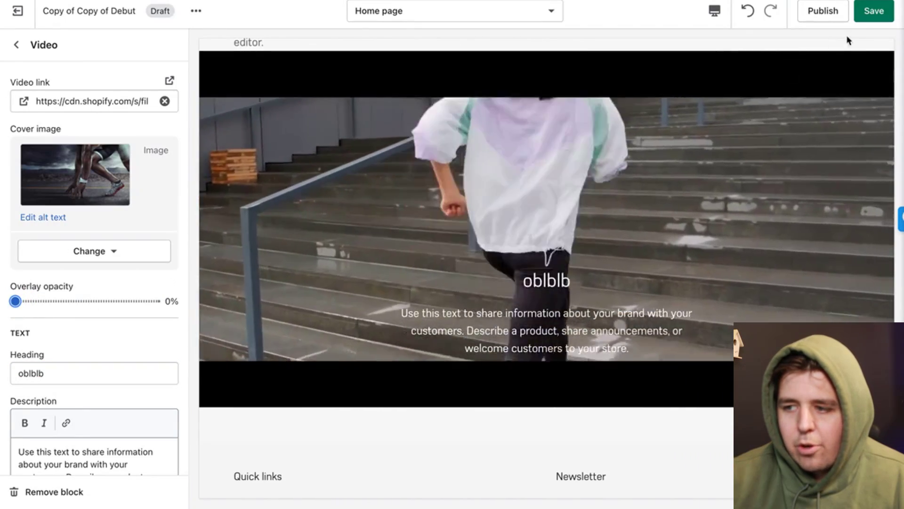
pyautogui.click(874, 10)
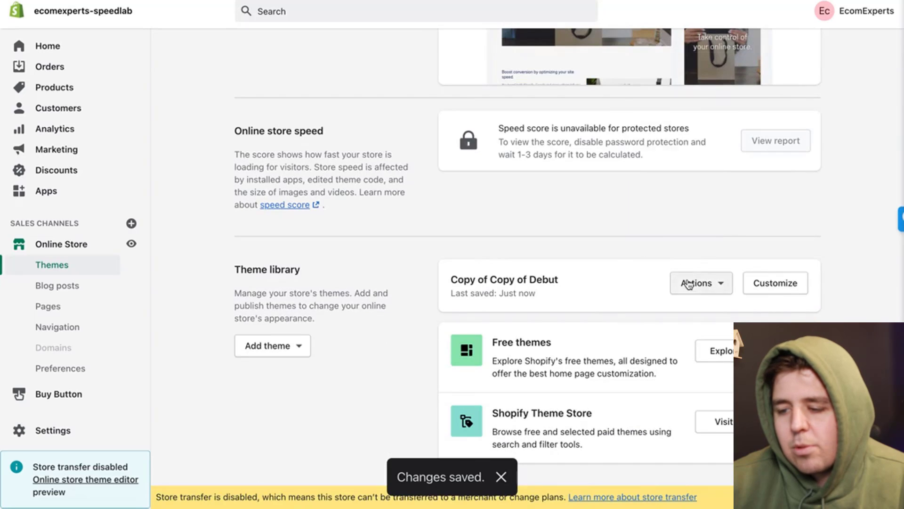
pyautogui.click(701, 283)
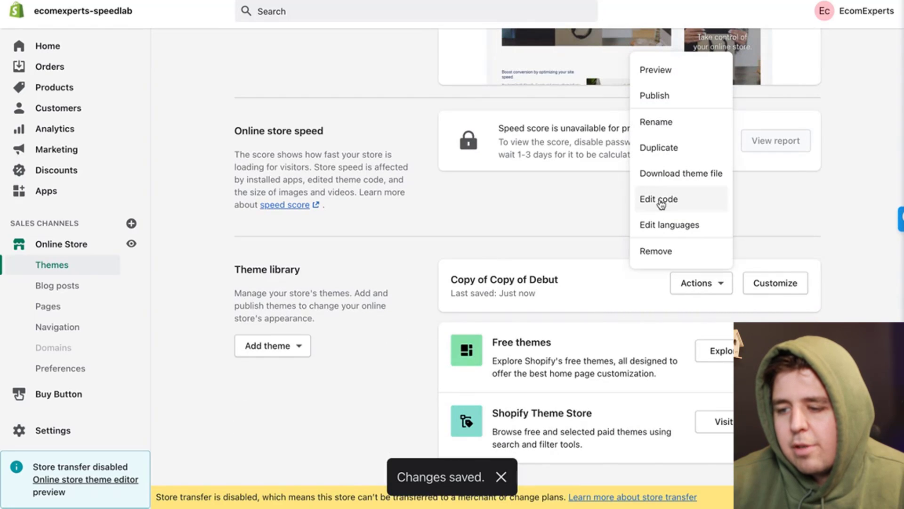
pyautogui.click(656, 70)
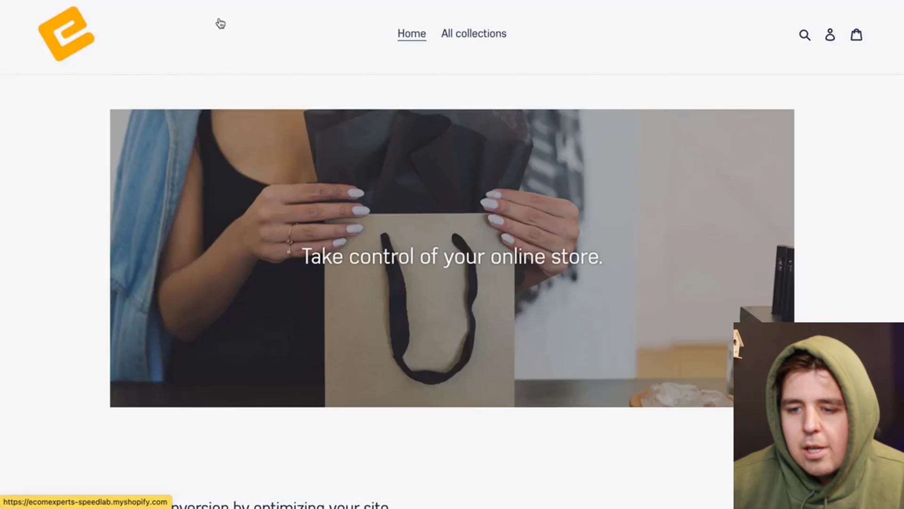
pyautogui.scroll(-3)
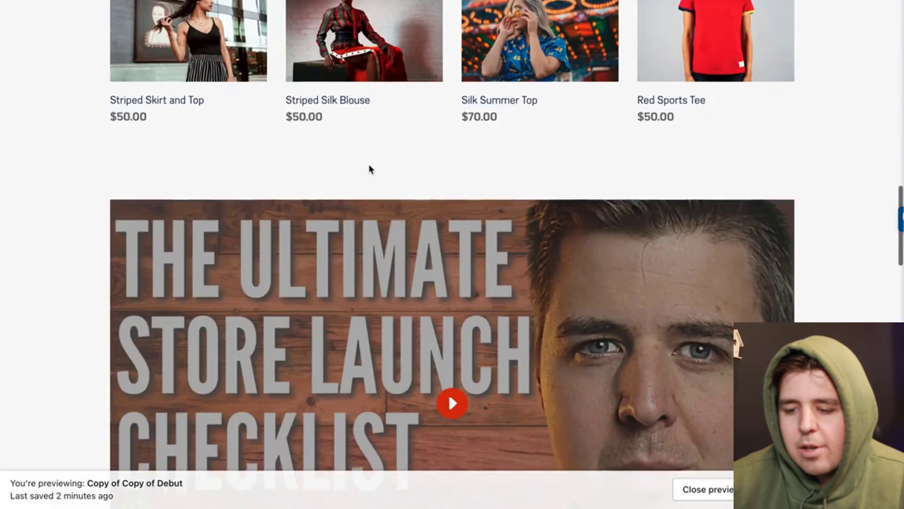
pyautogui.scroll(-3)
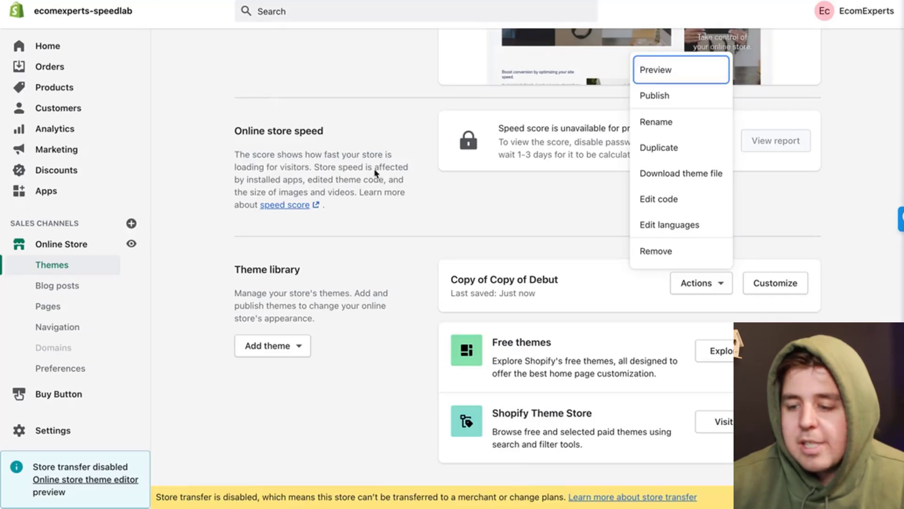
pyautogui.moveTo(681, 84)
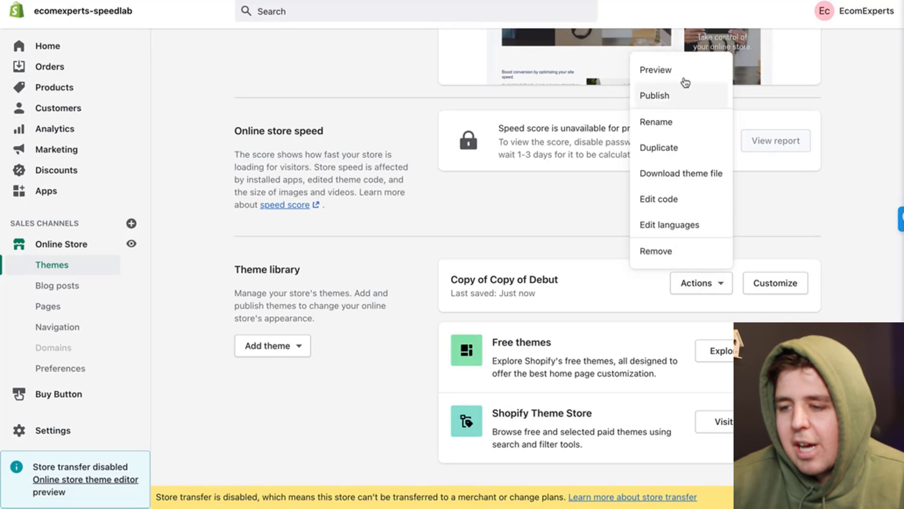
# Publish 'Copy of Copy of Debut', confirming it replaces 'Copy of Debut' as the live theme.
pyautogui.click(654, 95)
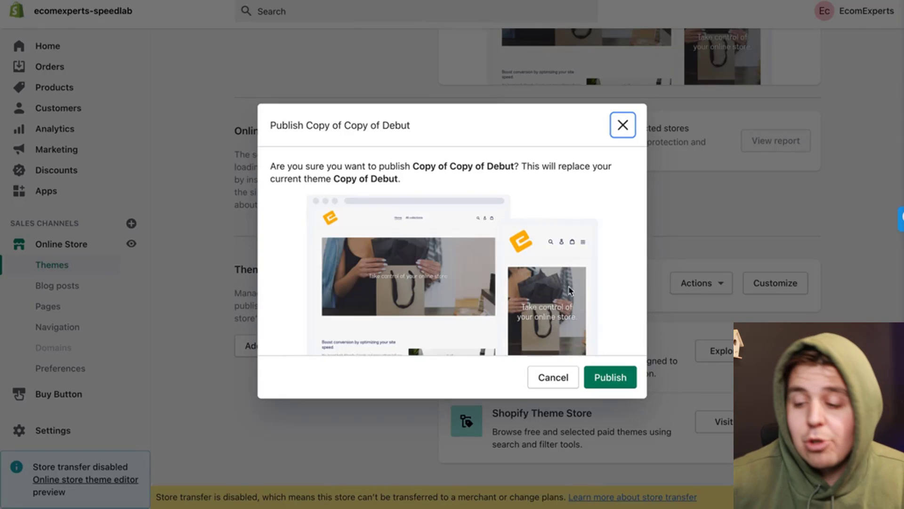
pyautogui.click(609, 376)
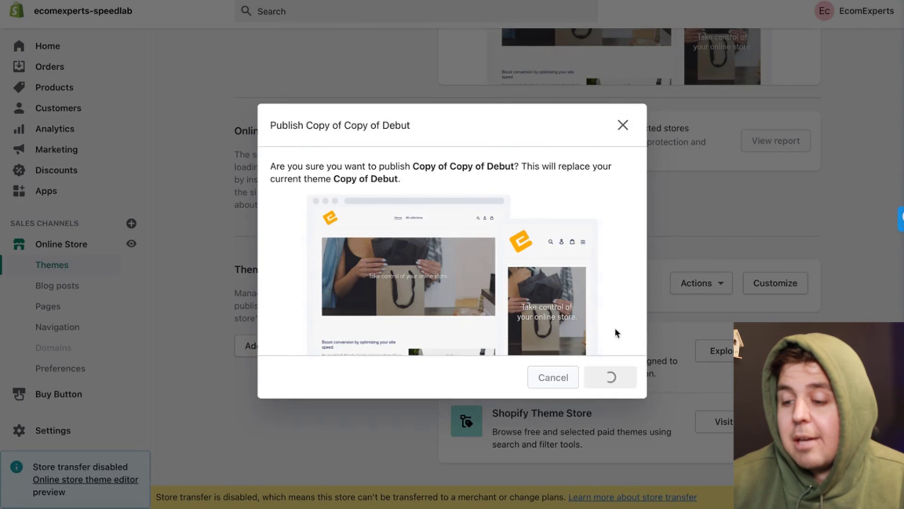
pyautogui.click(609, 376)
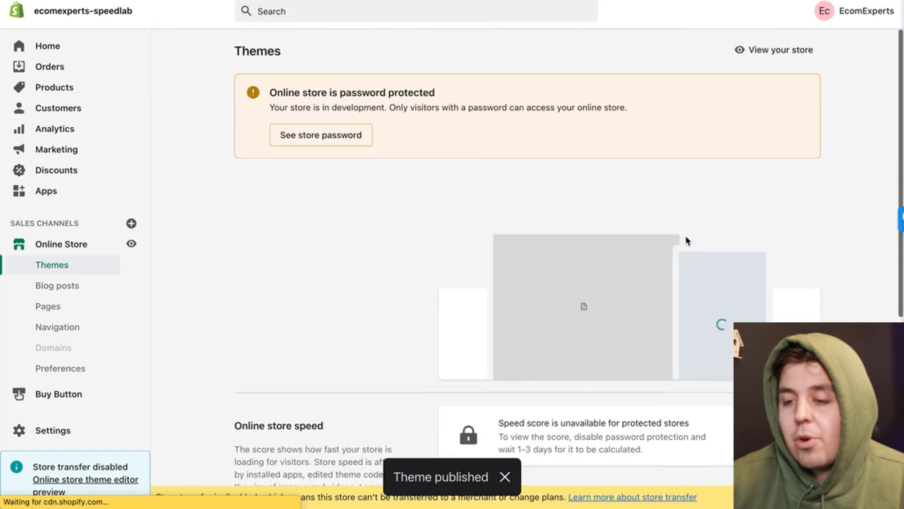